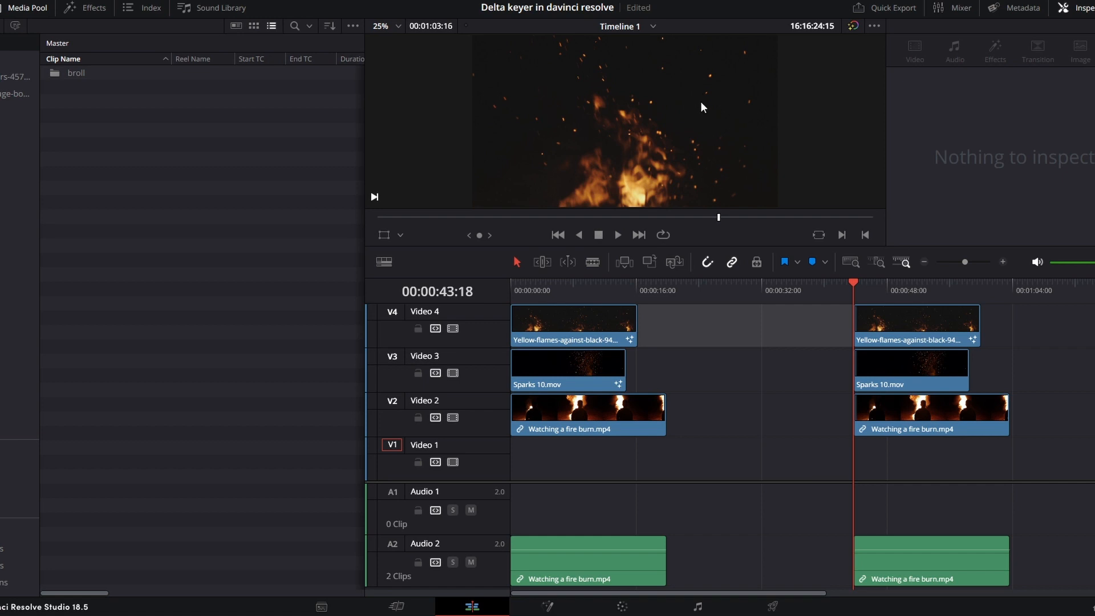
mouse_move(506, 160)
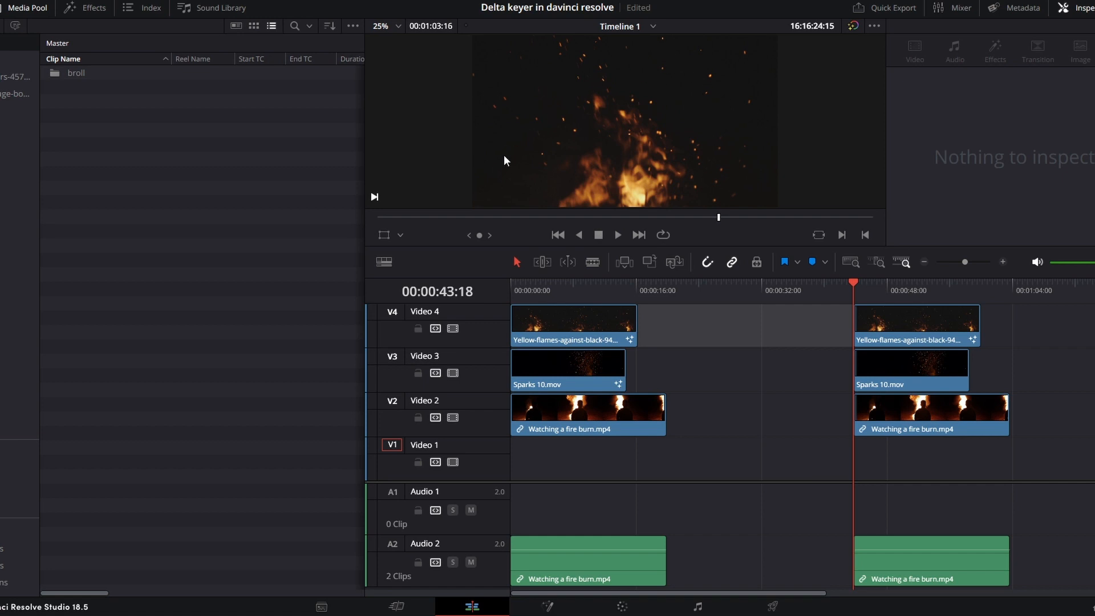
mouse_move(566, 121)
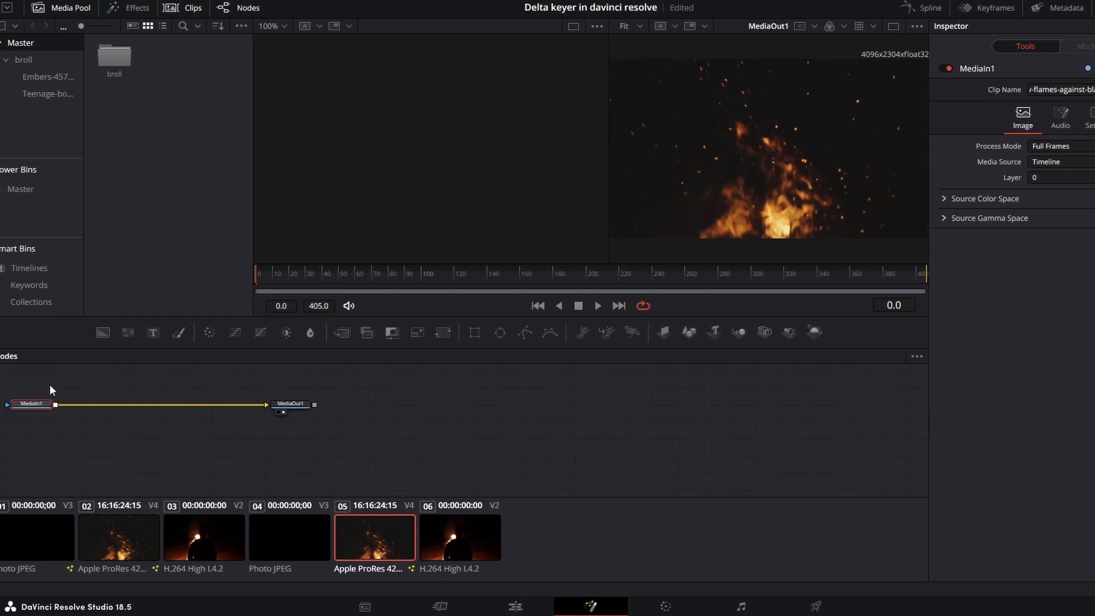
Add a Delta Keyer node to the flames clip via the Select Tool search ('del')
key("shift")
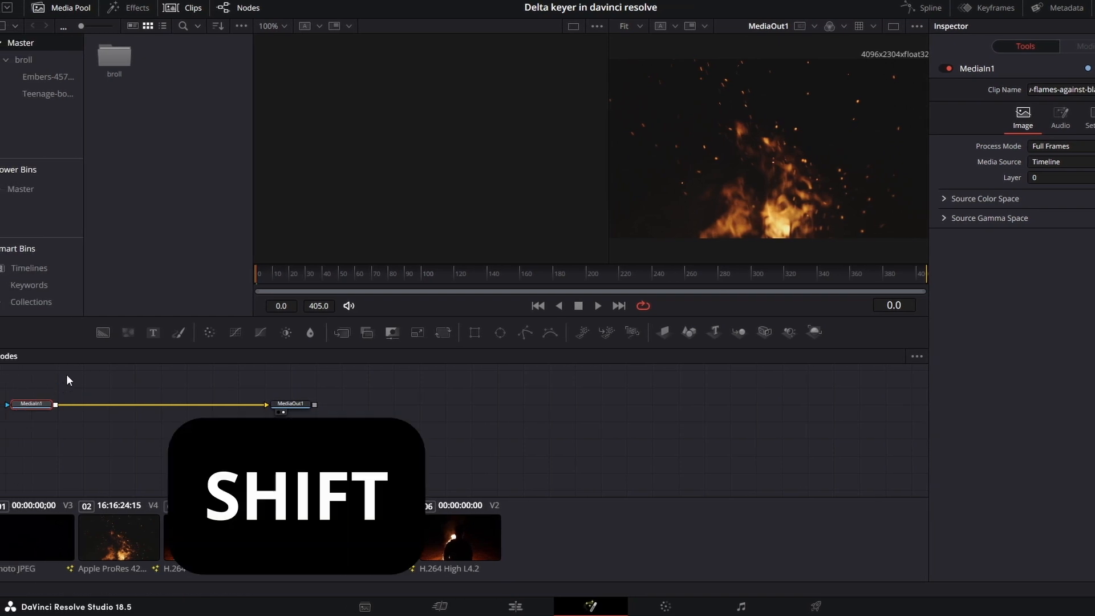
type("del")
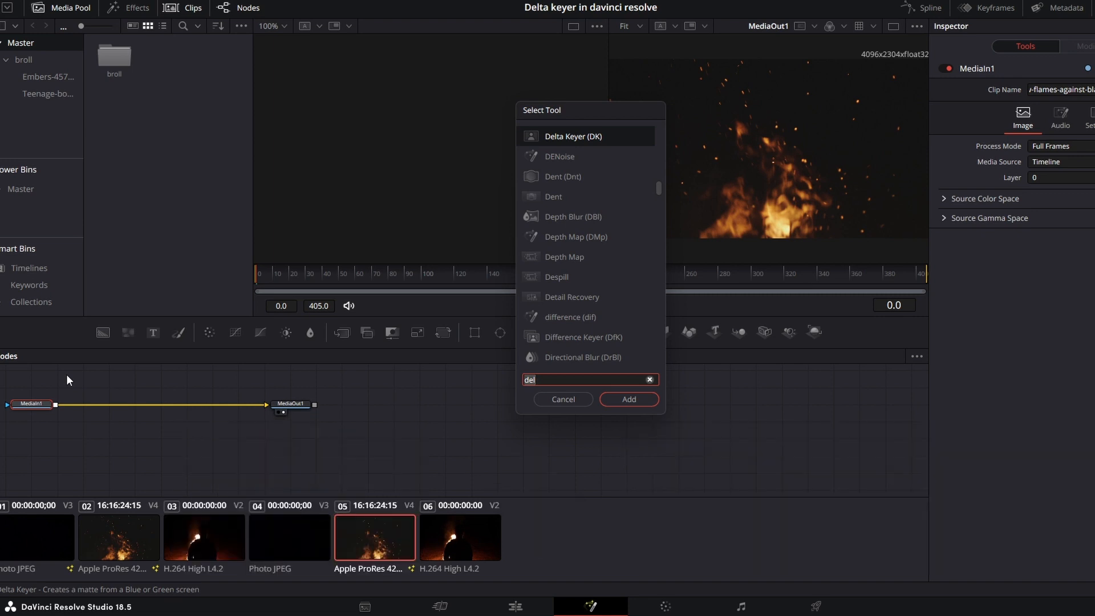
left_click(629, 400)
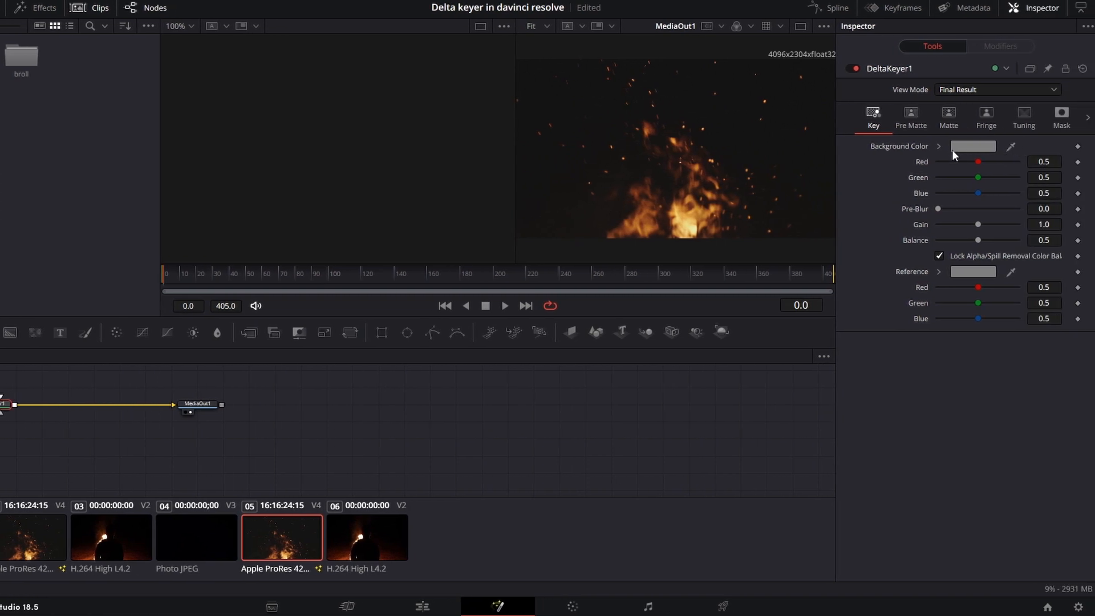
Sample the clip's dark backdrop as the Delta Keyer's background colour, then bring up its colour swatch picker
left_click(899, 146)
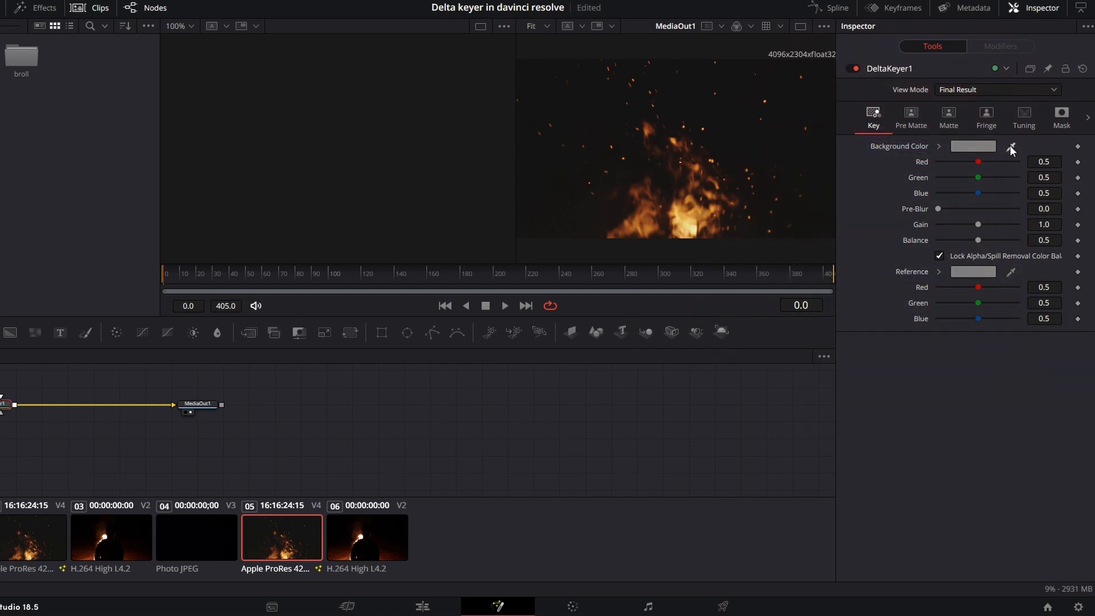
left_click(685, 213)
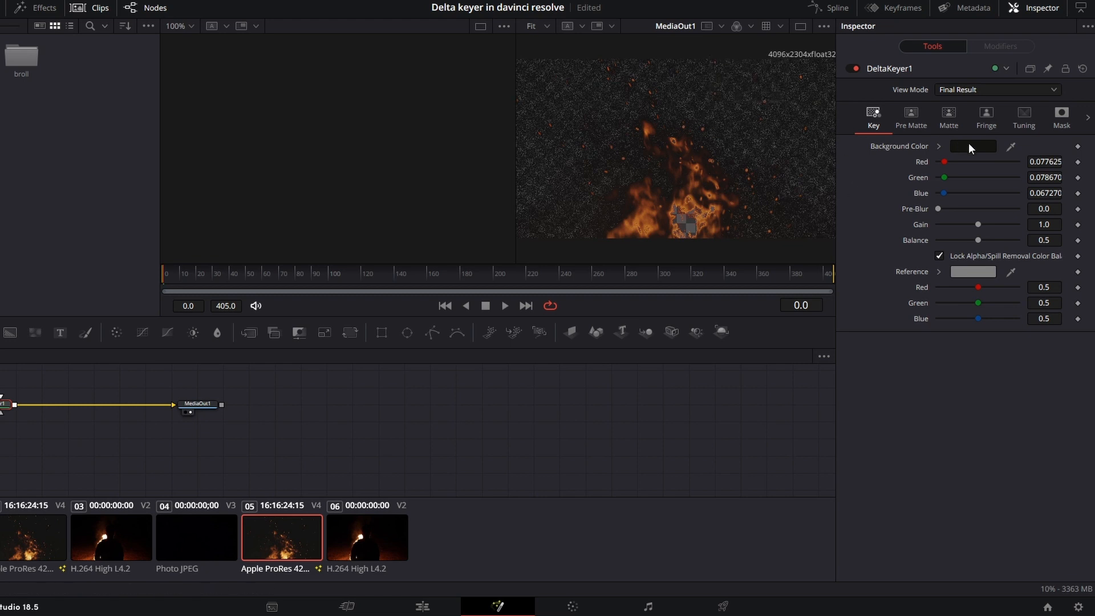
mouse_move(974, 149)
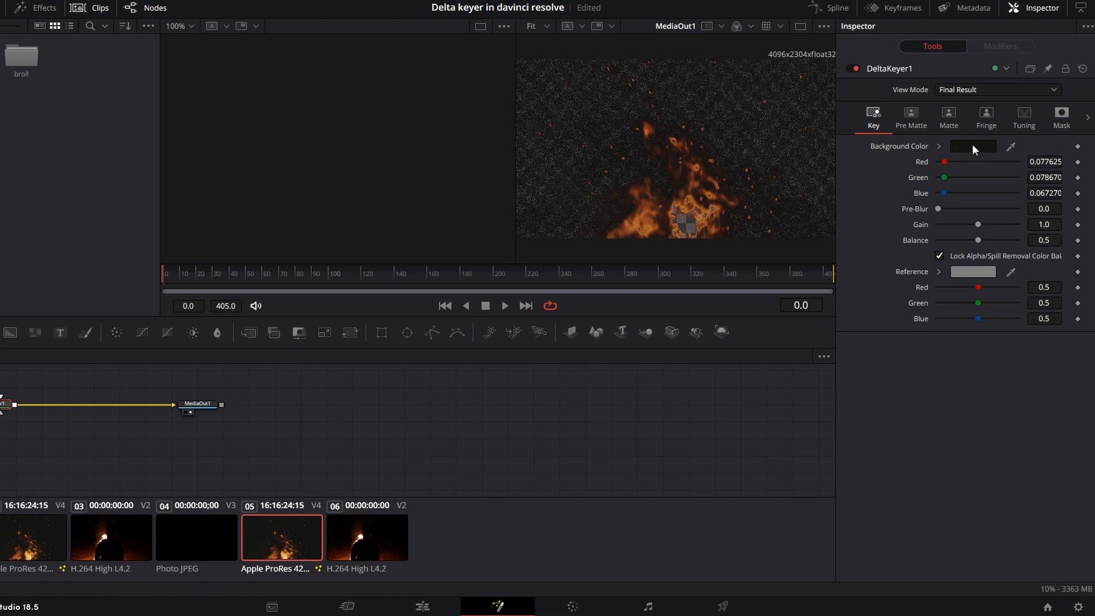
left_click(973, 146)
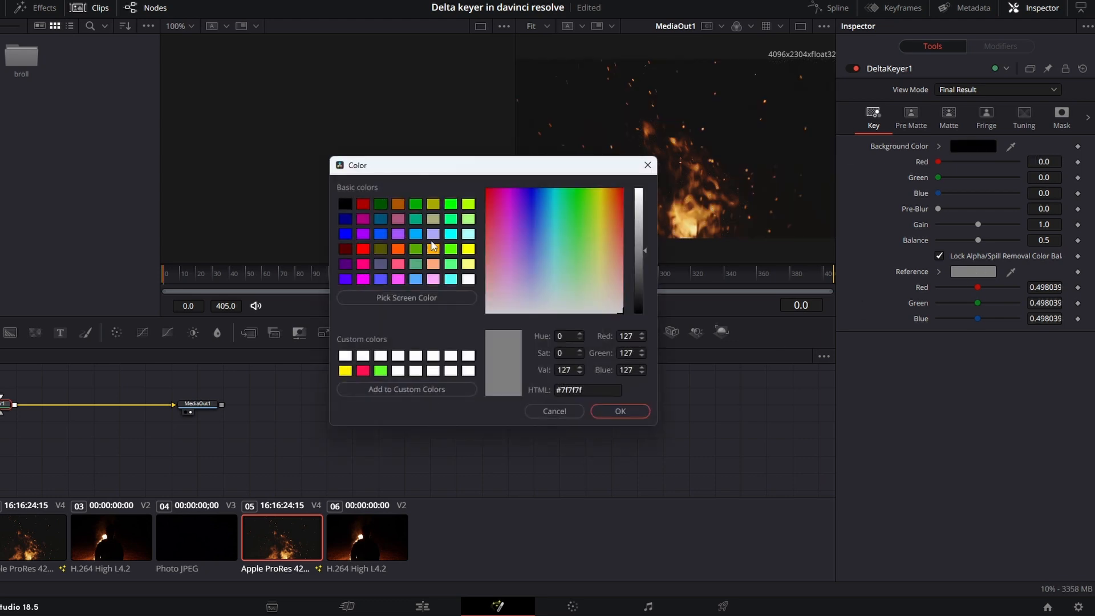
Choose pure black as the key colour so the background becomes fully transparent
left_click(620, 412)
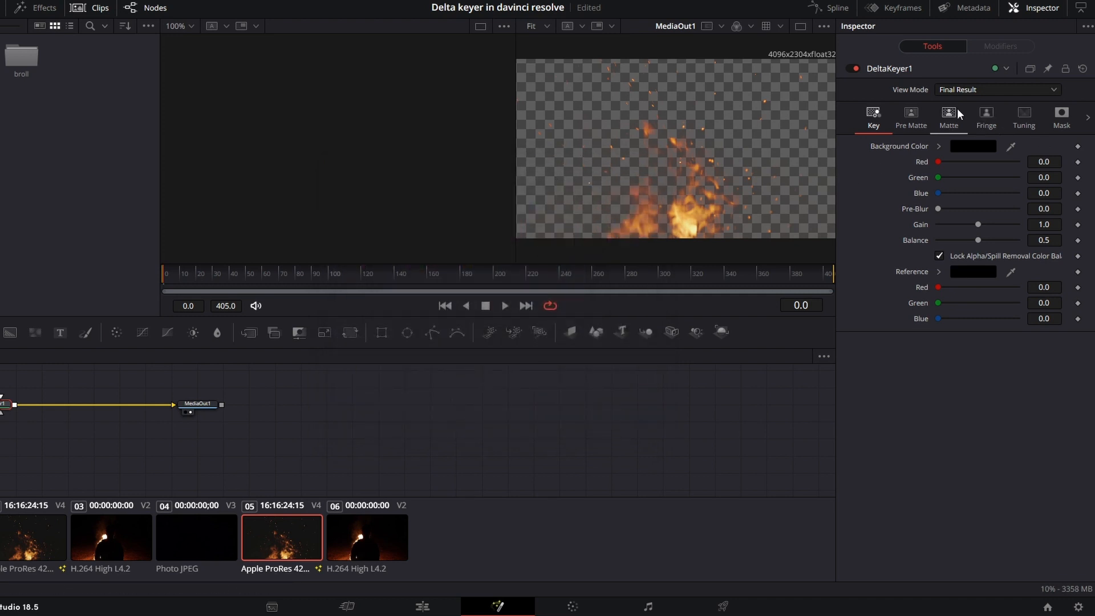
In the Matte settings, erode the matte slightly then dilate it back, leaving it slightly expanded around the sparks
left_click(948, 113)
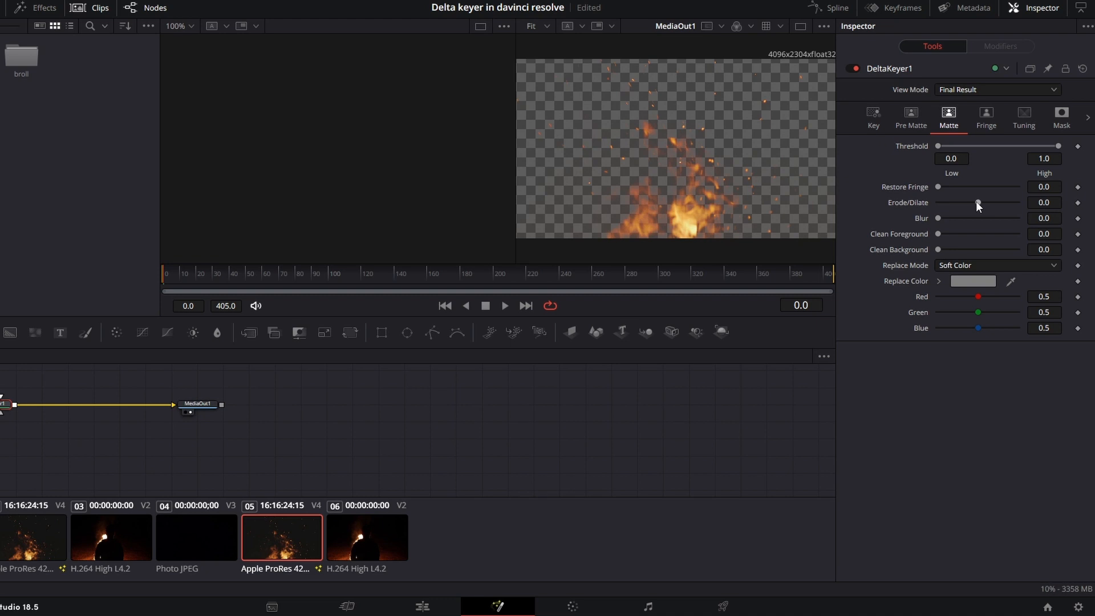
left_click_drag(977, 202, 966, 202)
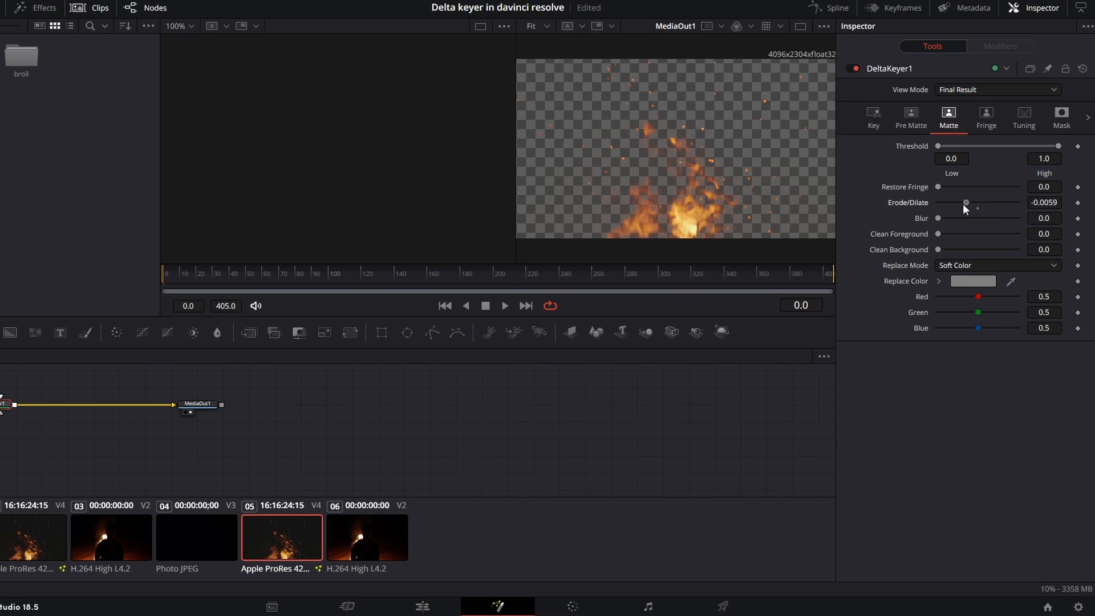
left_click_drag(966, 203, 977, 203)
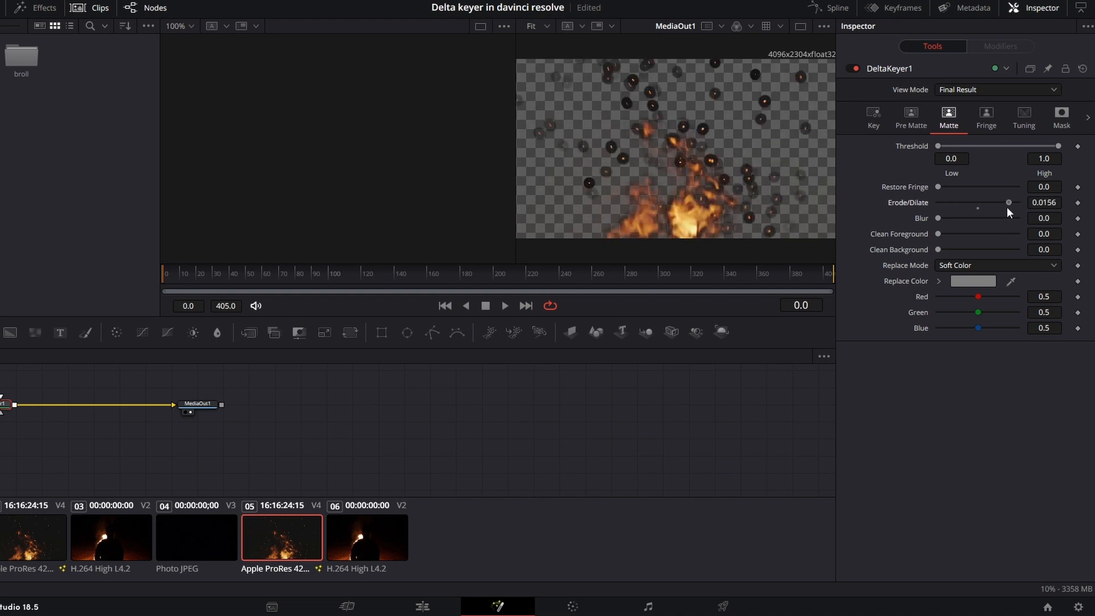